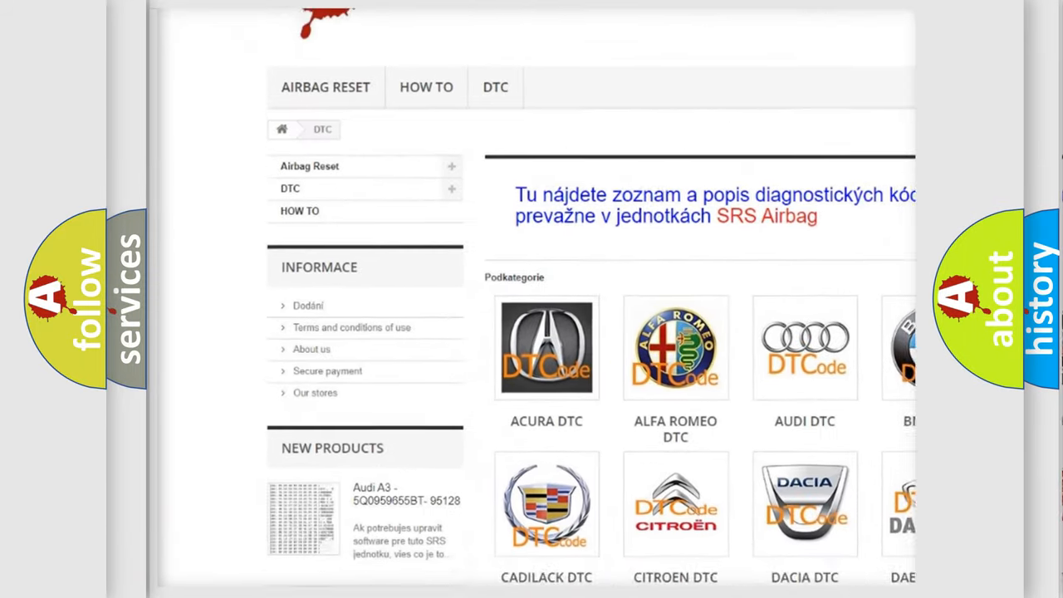
scroll("down", 3)
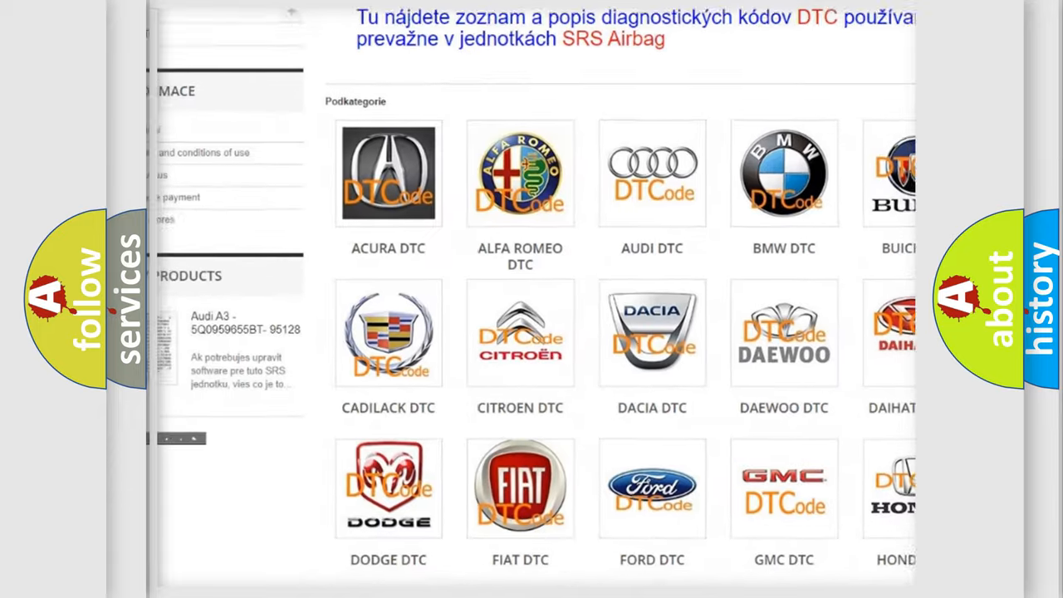